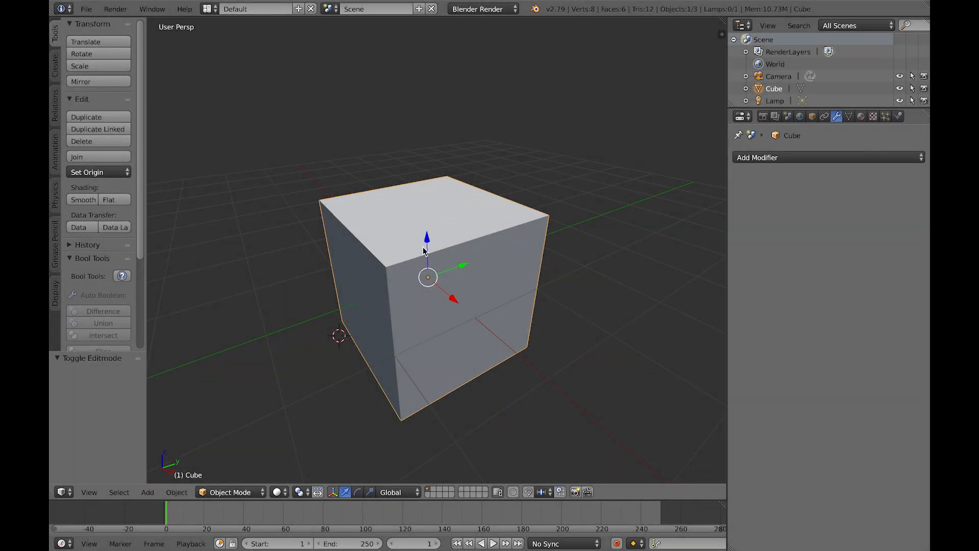
mouse_move(468, 288)
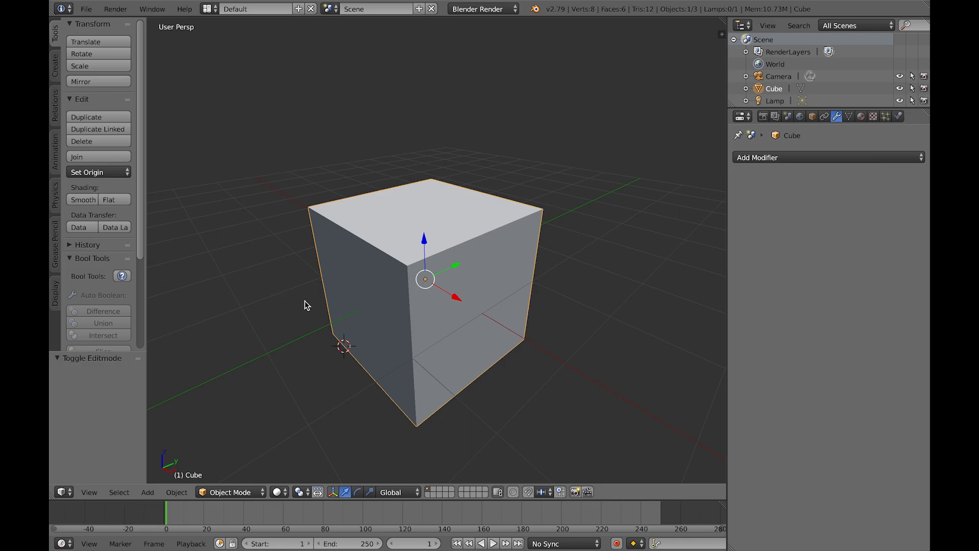
Step: Enter Edit Mode on the cube and begin subdividing it into a 5-by-5 grid
key("Tab")
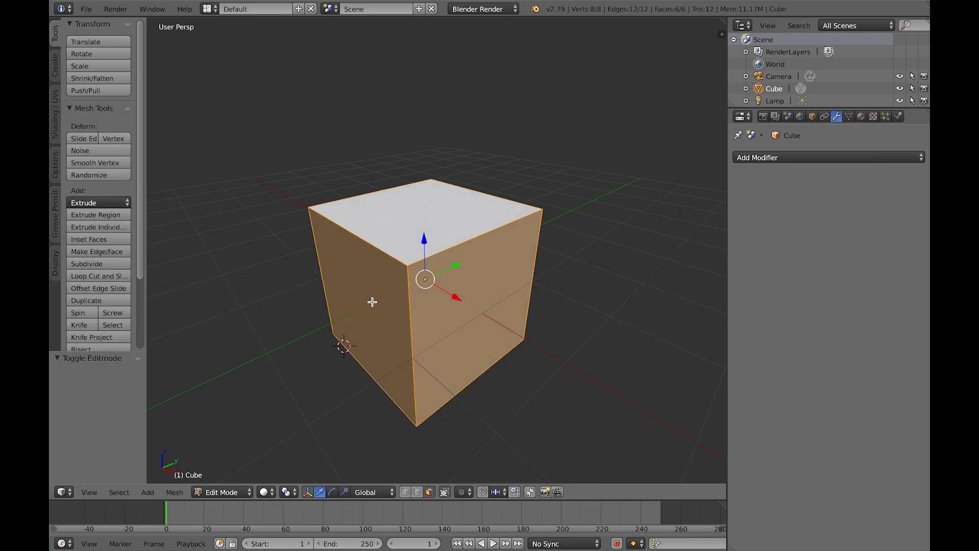
mouse_move(376, 268)
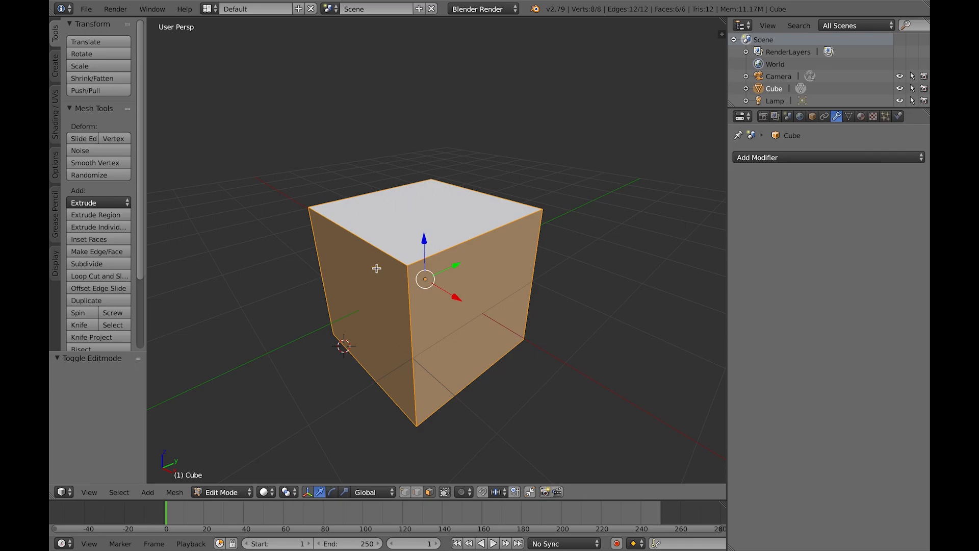
left_click(85, 264)
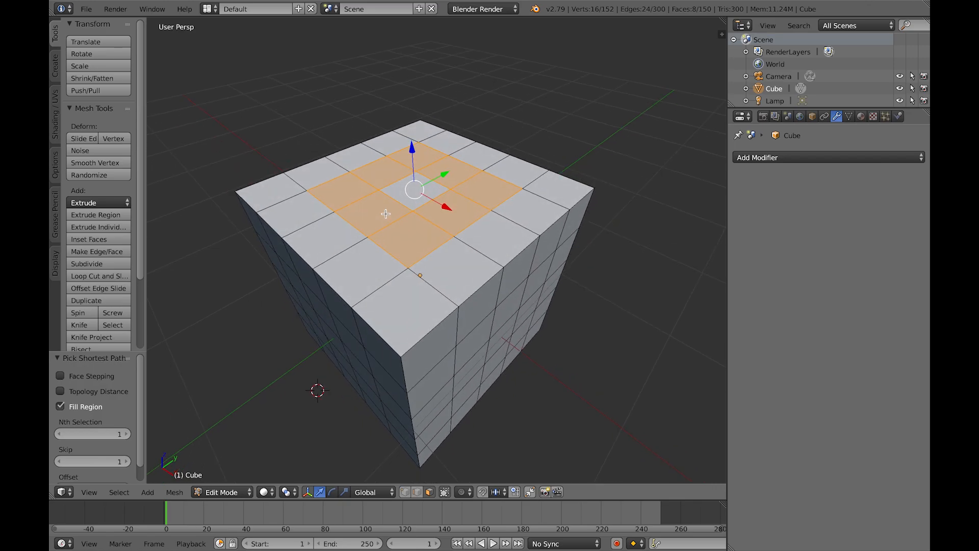
key("space")
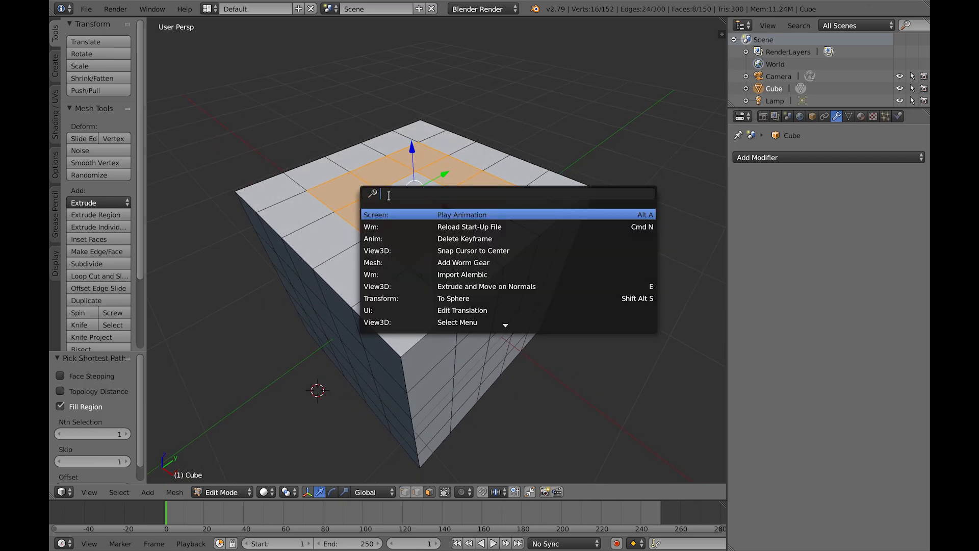
type("beve")
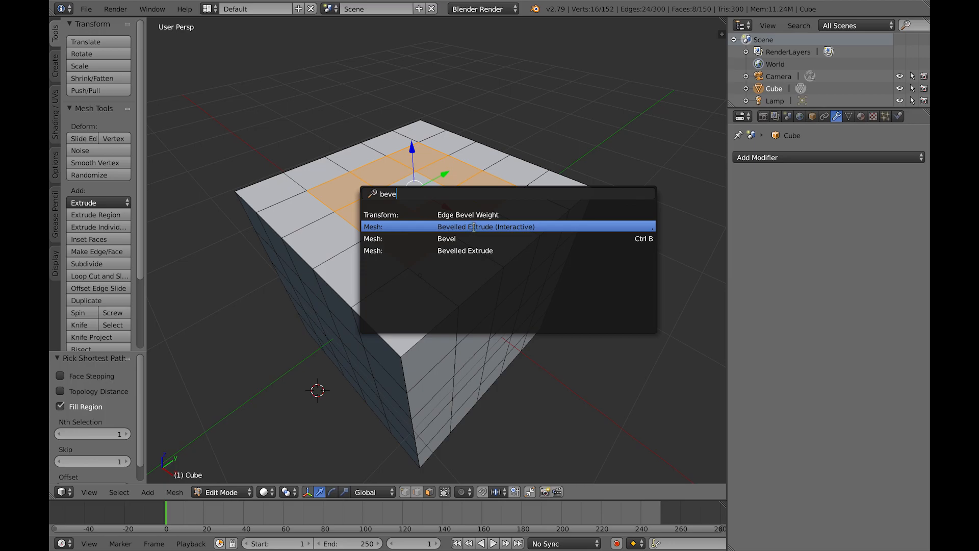
left_click(485, 226)
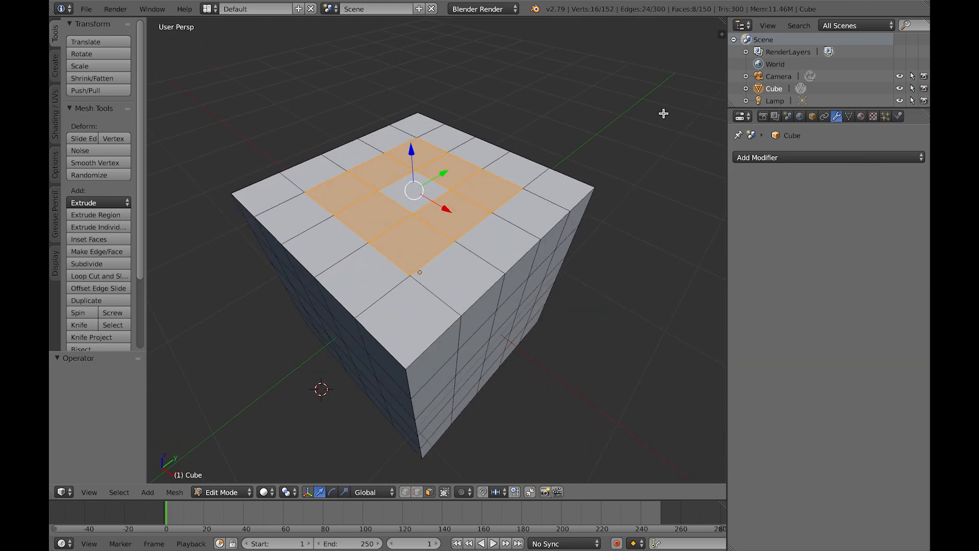
Step: Add a Bevel modifier to the cube with Limit Method set to Weight
left_click(757, 157)
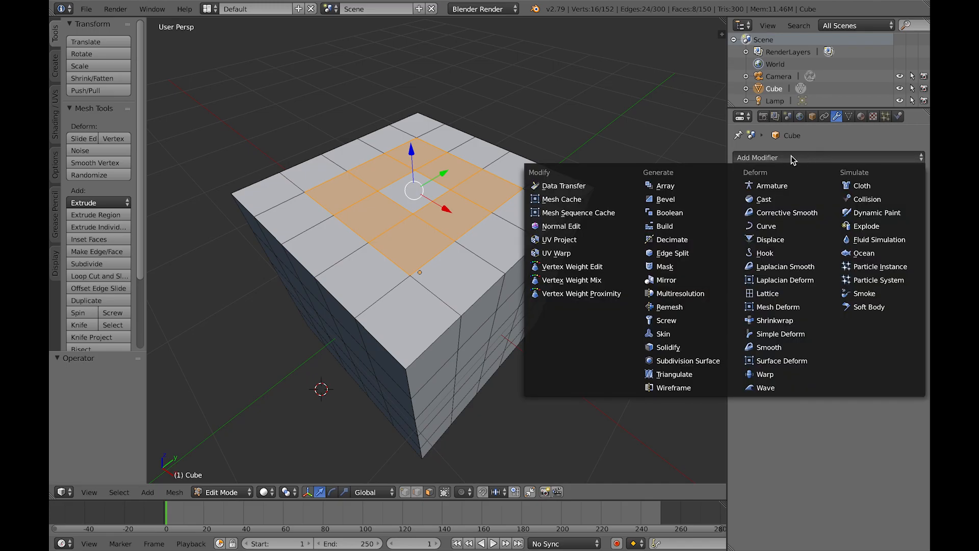
left_click(664, 199)
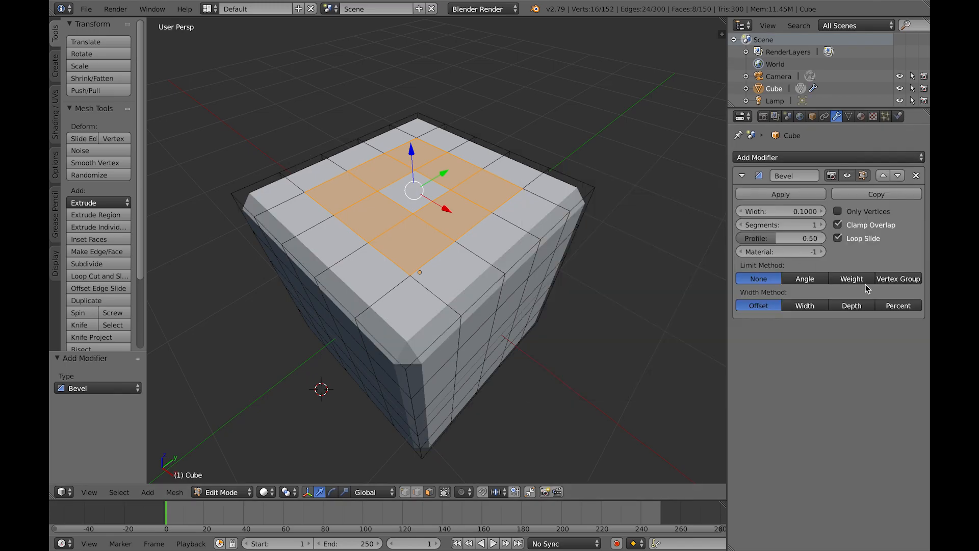
left_click(850, 278)
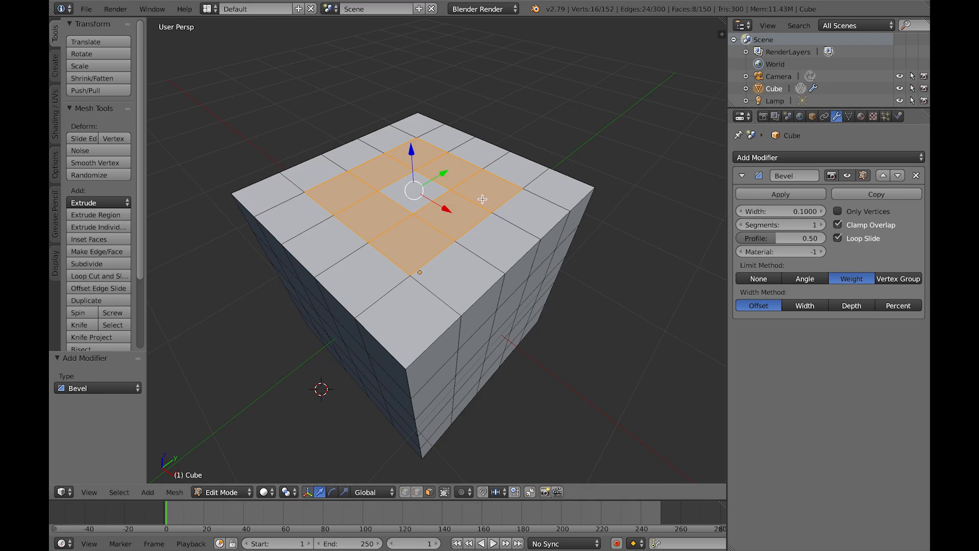
mouse_move(417, 212)
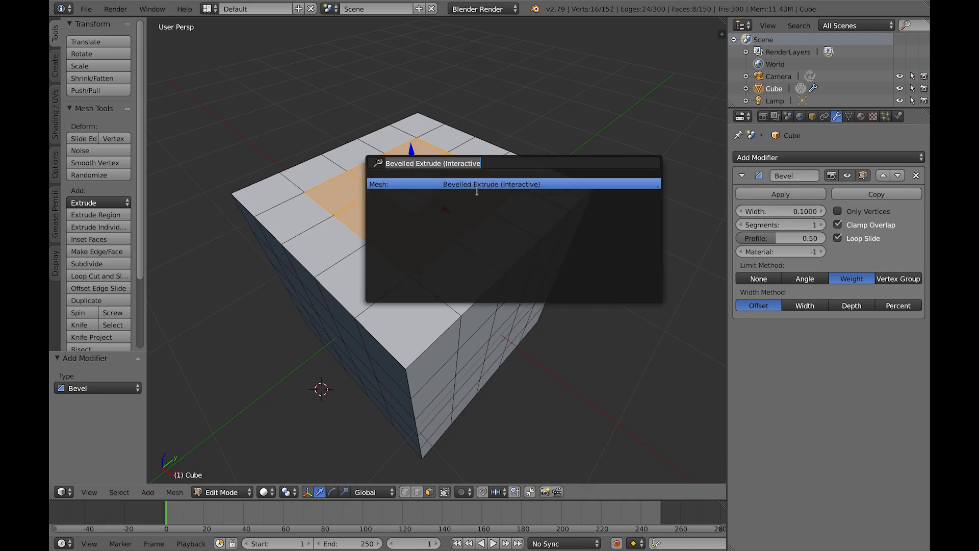
Step: Run Bevelled Extrude (Interactive) on the selected ring of top faces
left_click(492, 183)
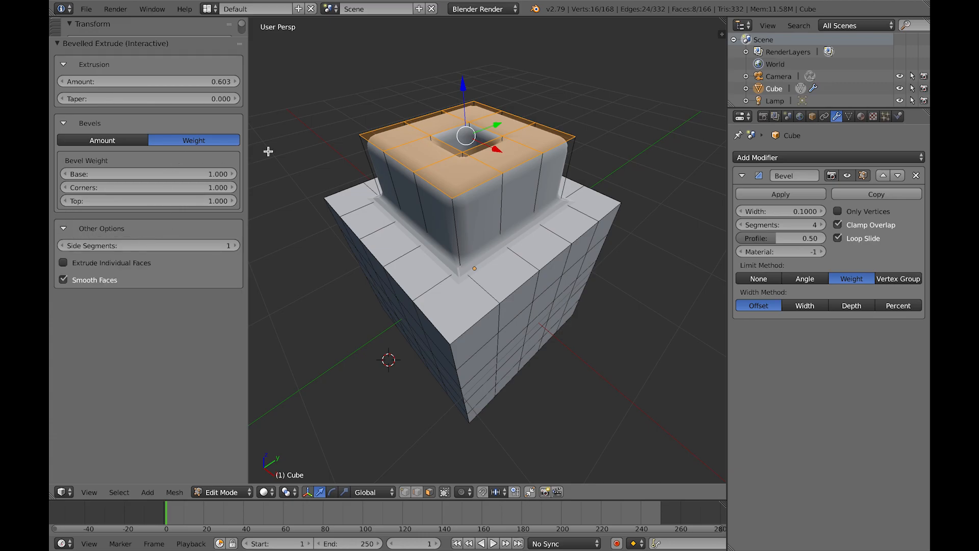
Step: Switch Bevels to Amount with Base 0.100 and Top 0.070
left_click(102, 140)
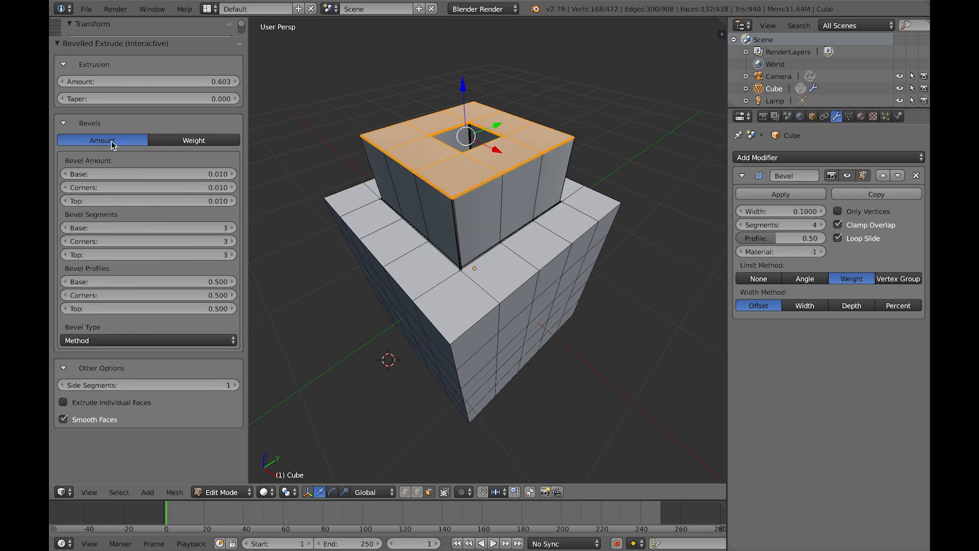
left_click(193, 140)
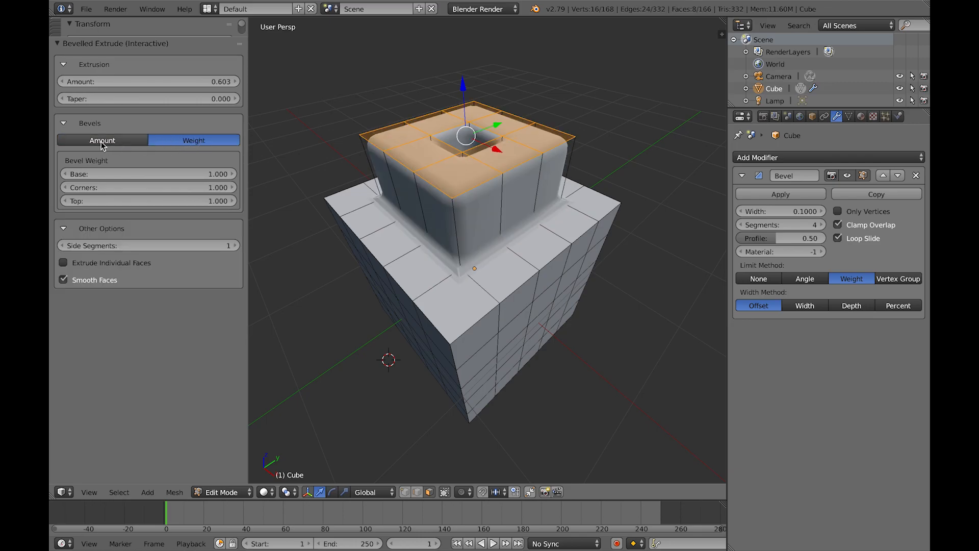
left_click(102, 140)
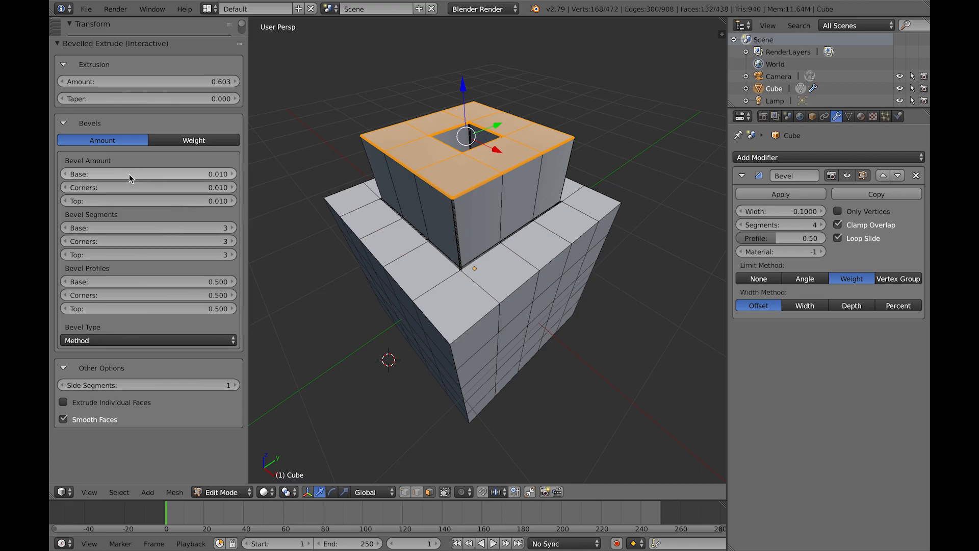
left_click_drag(125, 173, 175, 173)
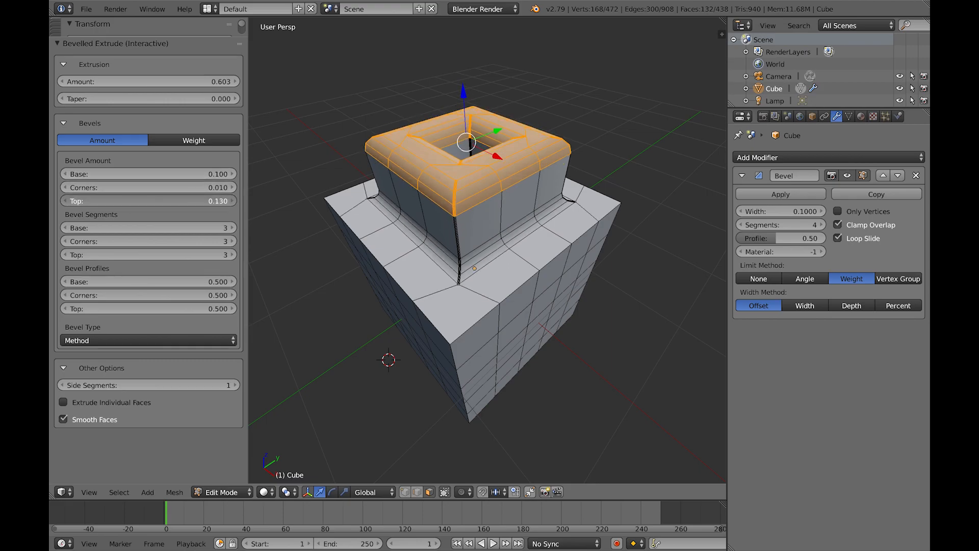
left_click_drag(187, 201, 138, 201)
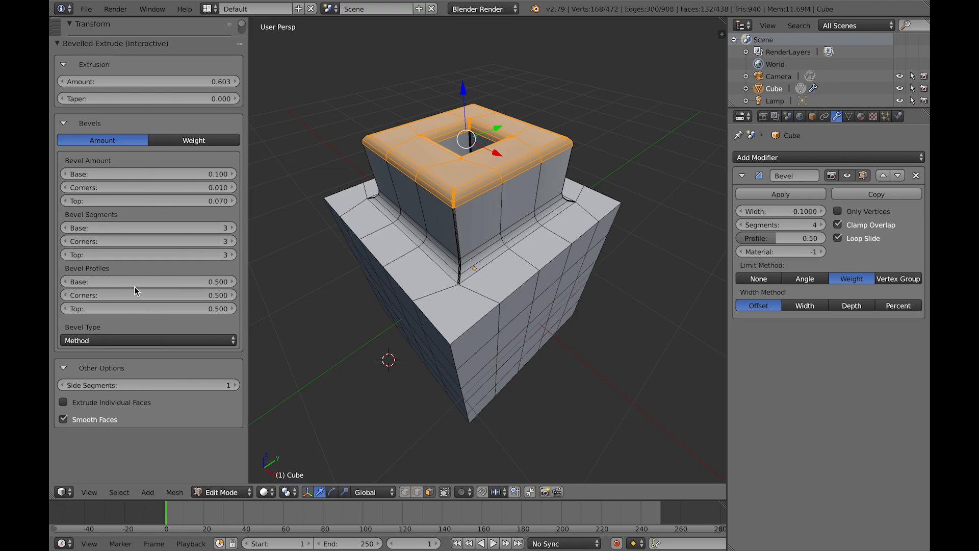
Step: Test the base bevel profile, restore it to 0.500, and return Bevels to Weight
left_click(148, 281)
type("1.000")
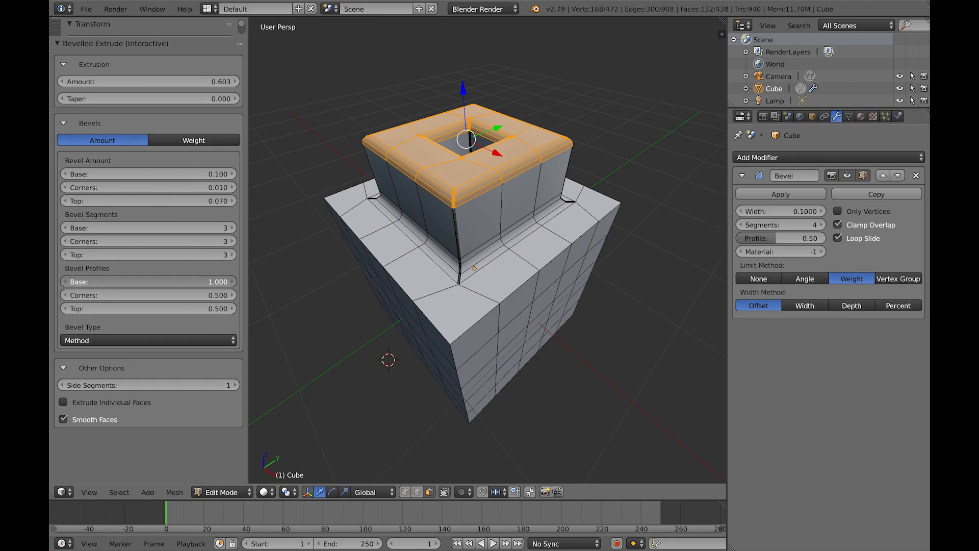
left_click_drag(218, 281, 156, 282)
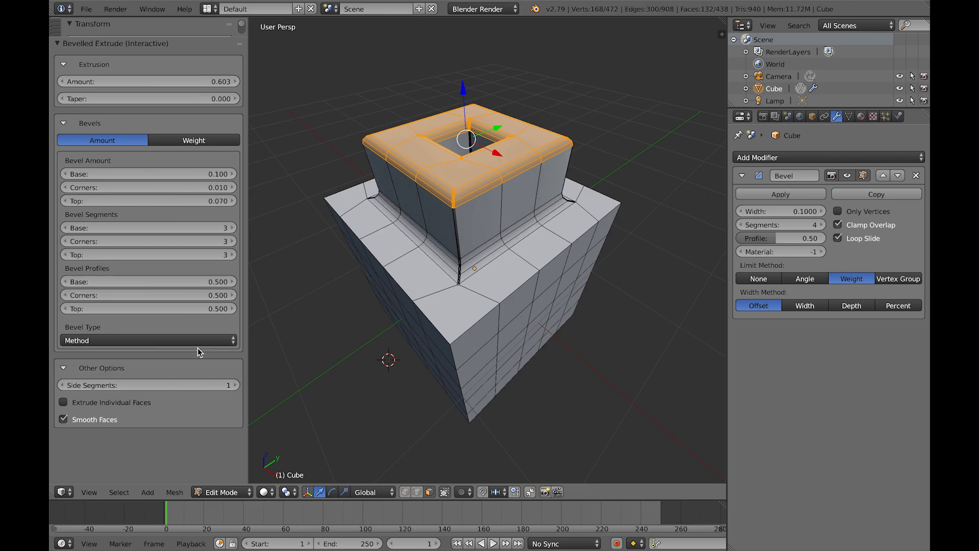
left_click(148, 340)
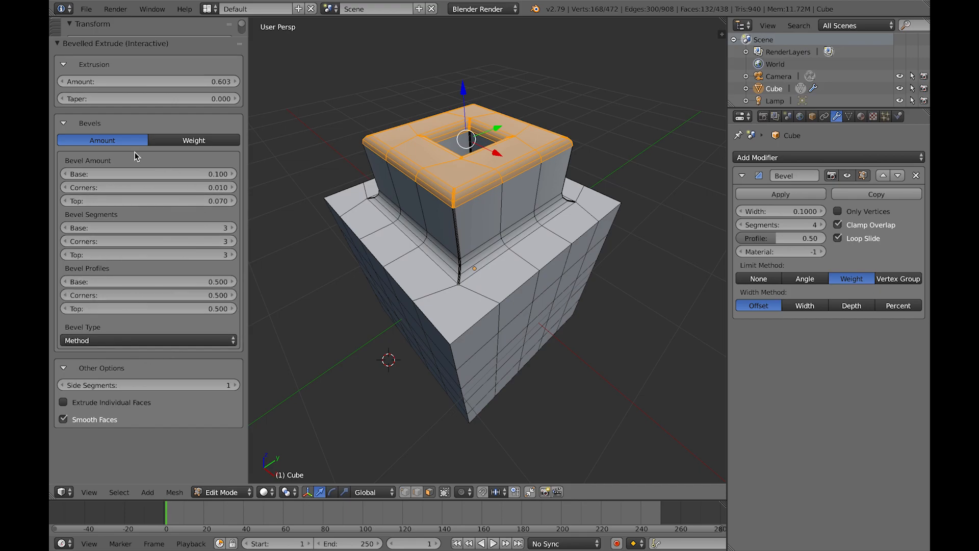
left_click(194, 140)
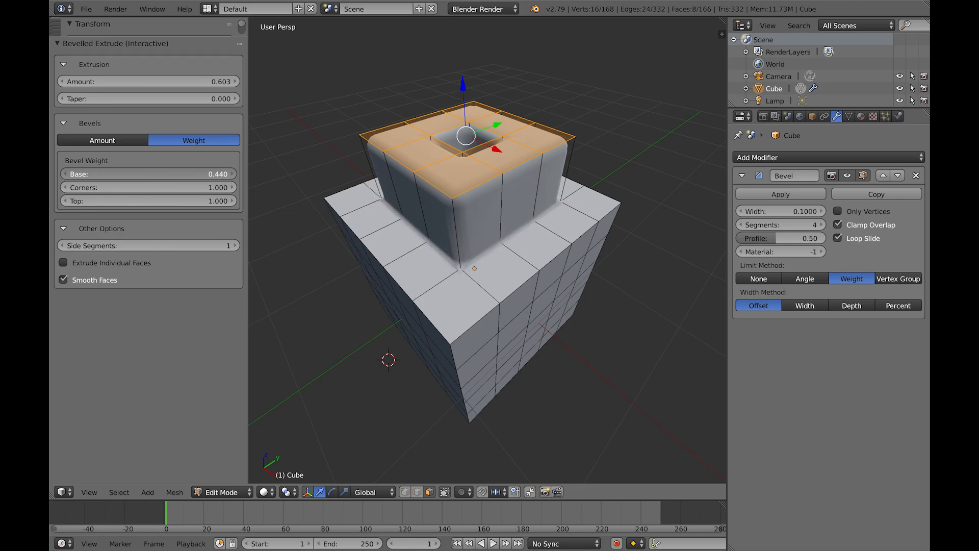
Step: Lower the base bevel weight to 0.300
left_click_drag(175, 173, 147, 173)
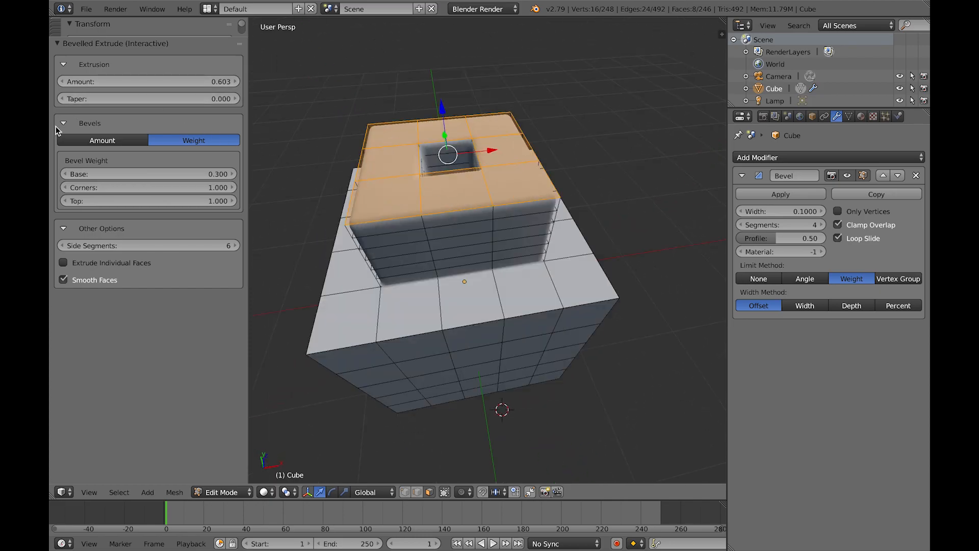
Step: Switch Bevels to Amount and inspect the rounded block from above
left_click(102, 140)
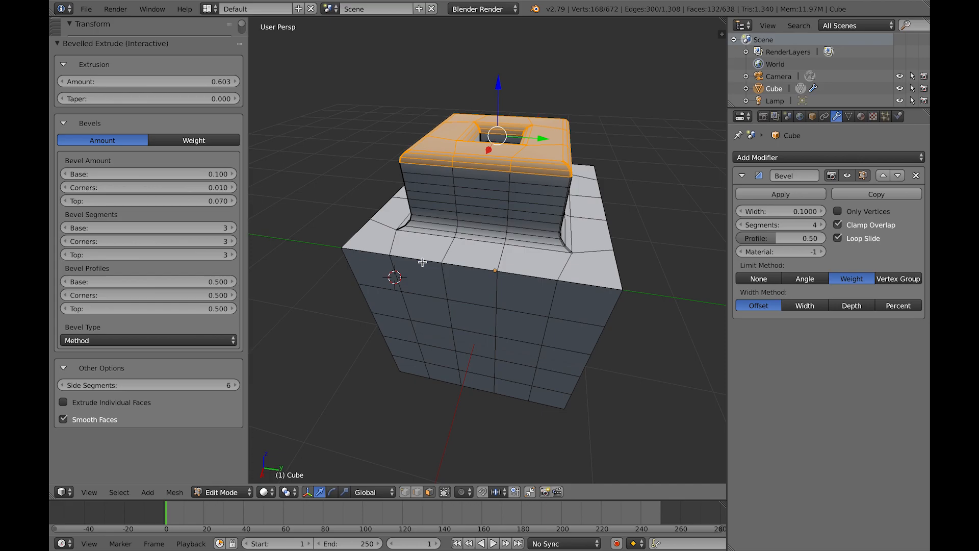
left_click_drag(422, 262, 536, 262)
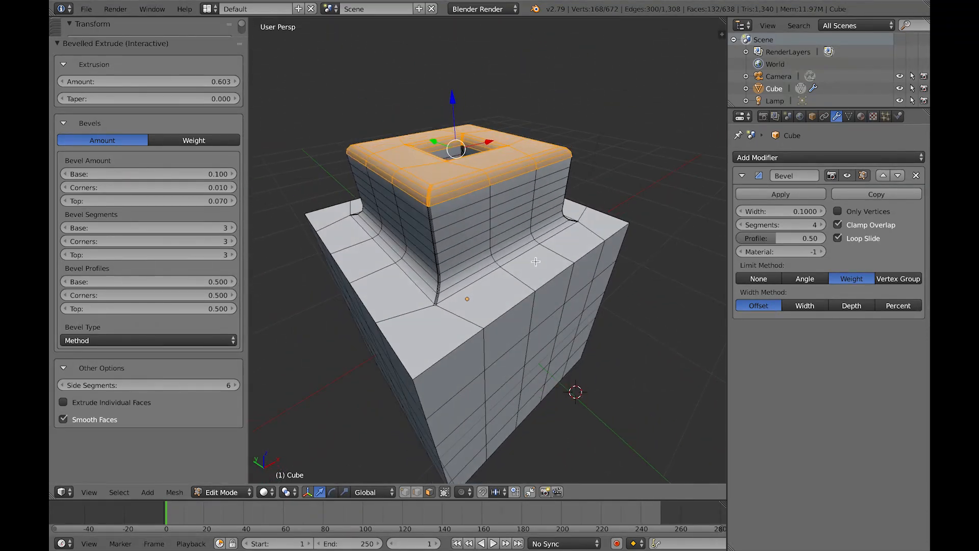
left_click_drag(535, 263, 524, 290)
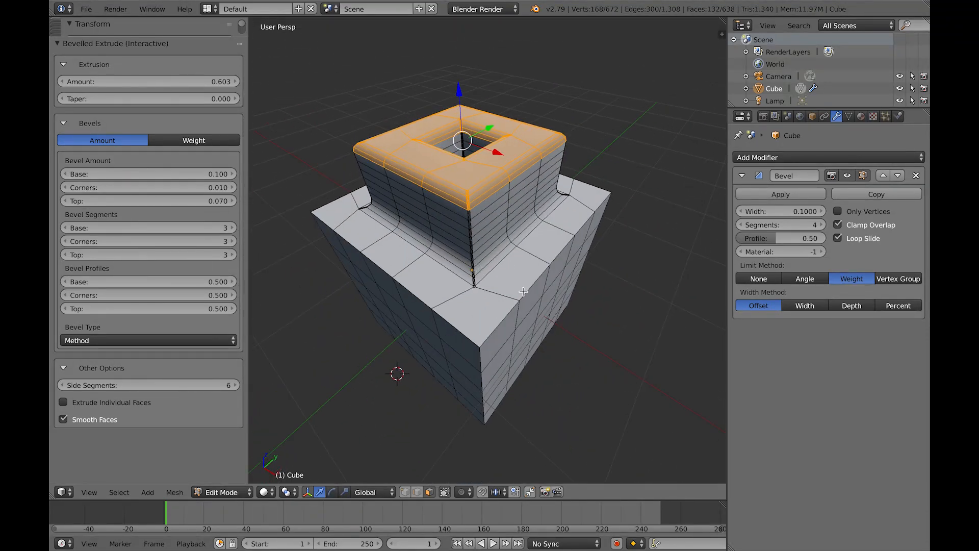